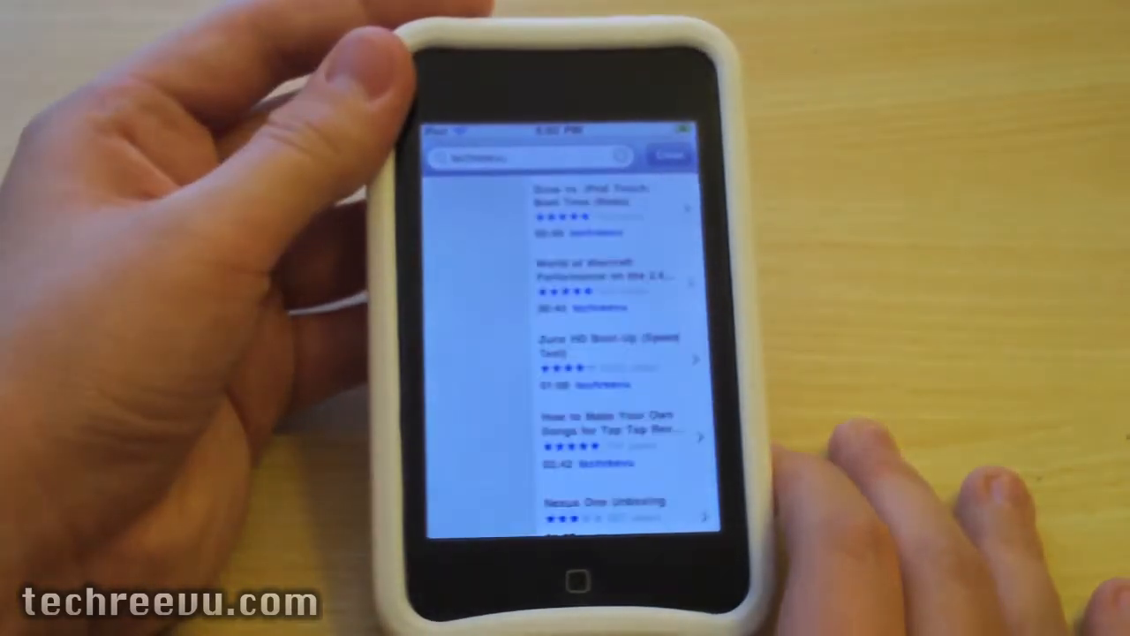
Step: Open the details page for 'Zune vs. iPod Touch Boot Time (Video)' from the search results
click(600, 196)
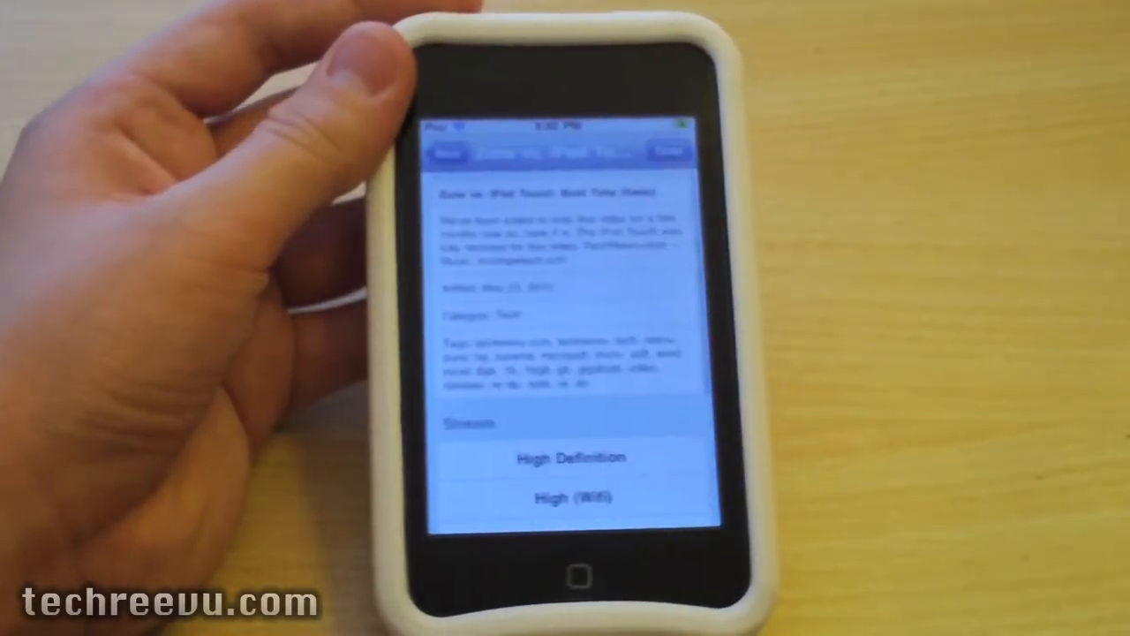